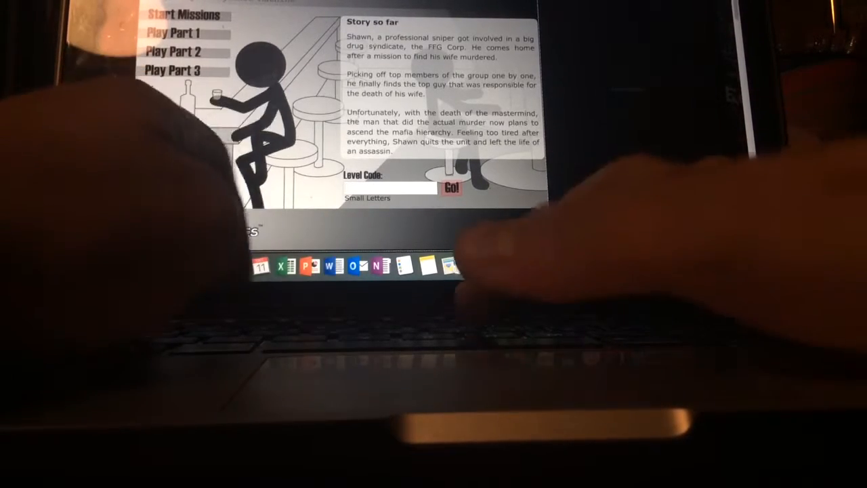
- Enter the level code 'hide' to load the Hide and Seek mission briefing
text(Hi)
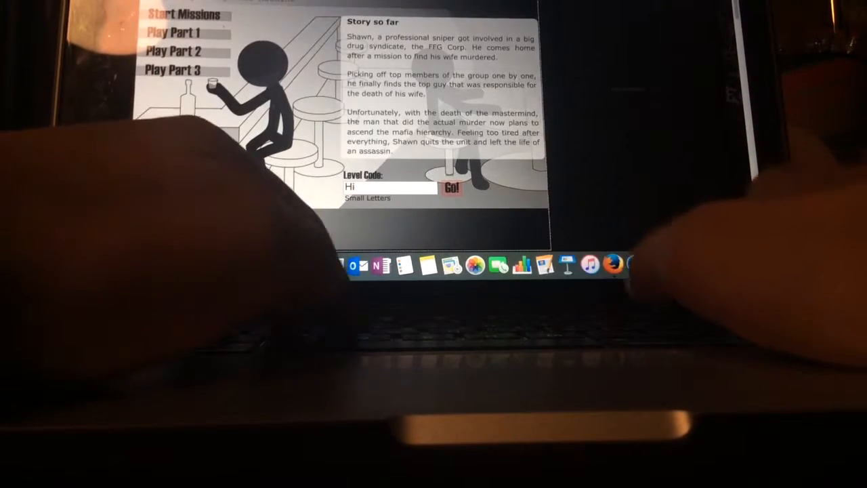
text(hide)
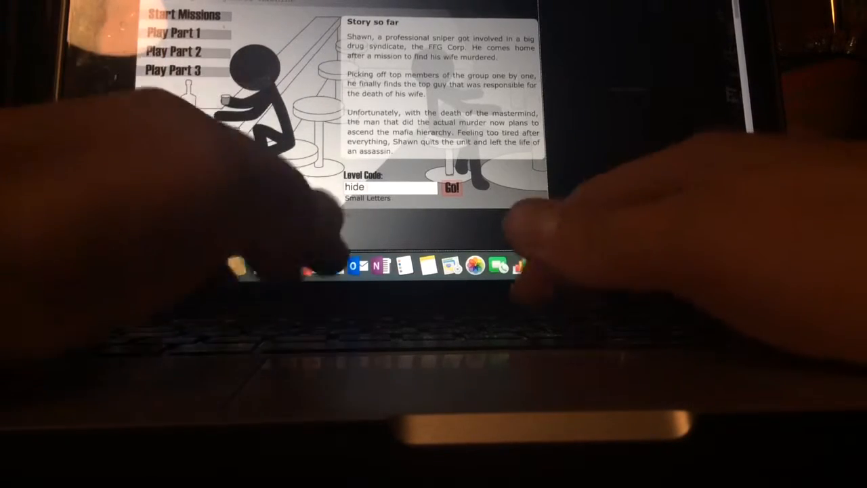
text(and)
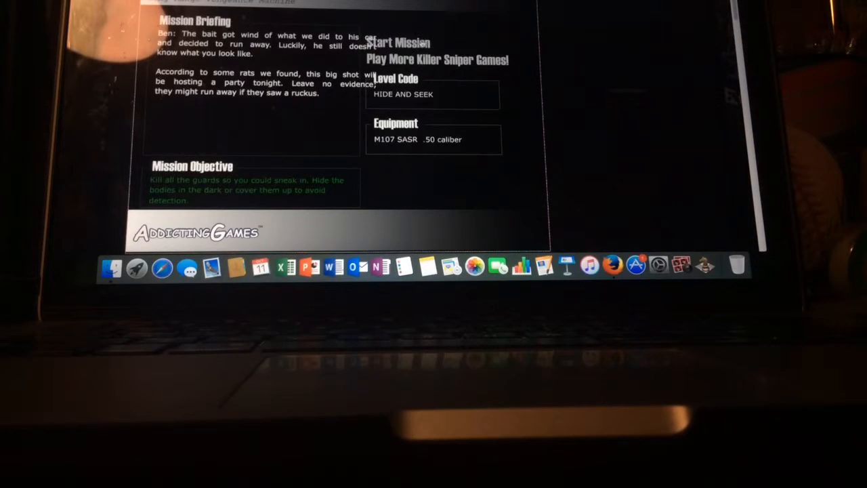
click(399, 42)
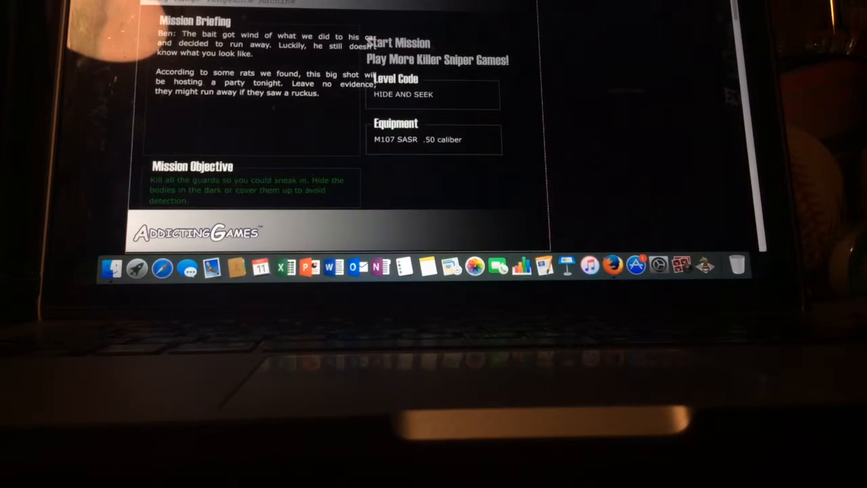
- Start and finish Hide and Seek, reaching the next briefing with level code Foot Loose
click(400, 42)
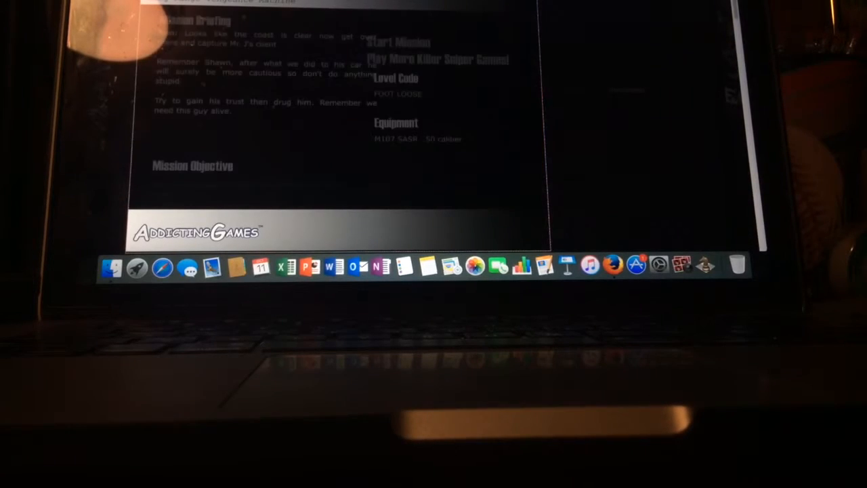
- Advance through the mission intro to the arrow-key dance challenge instructions needing 50 points
click(398, 42)
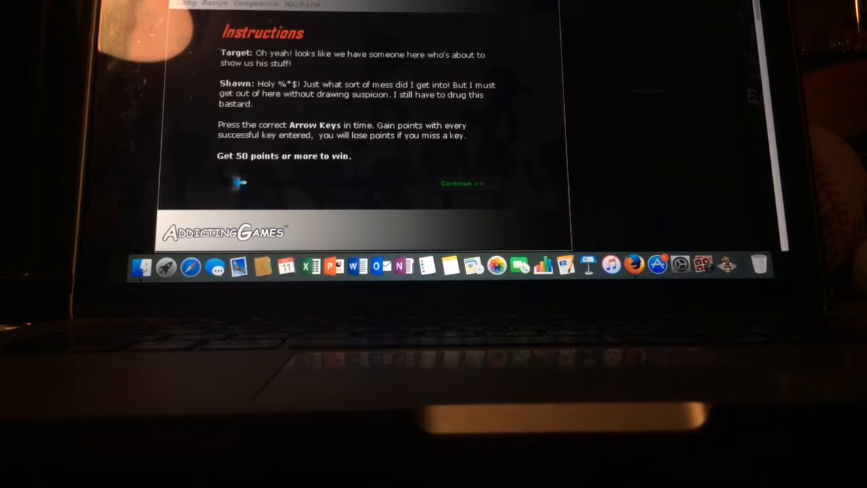
click(462, 182)
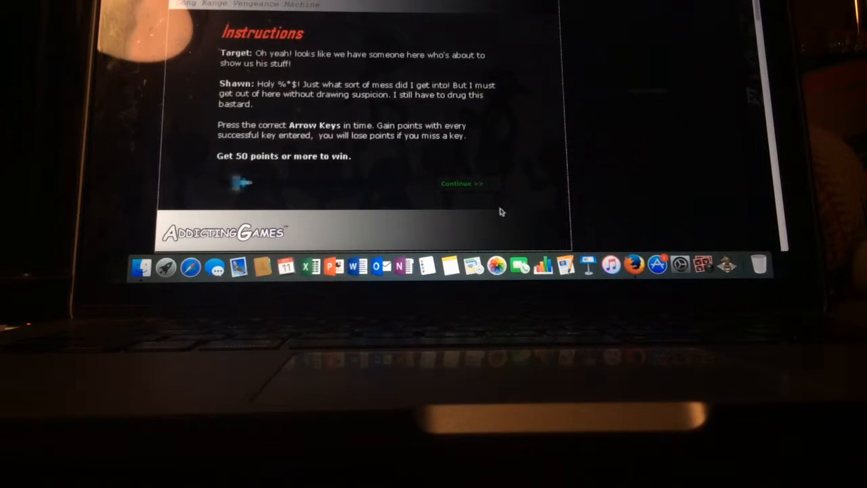
click(462, 183)
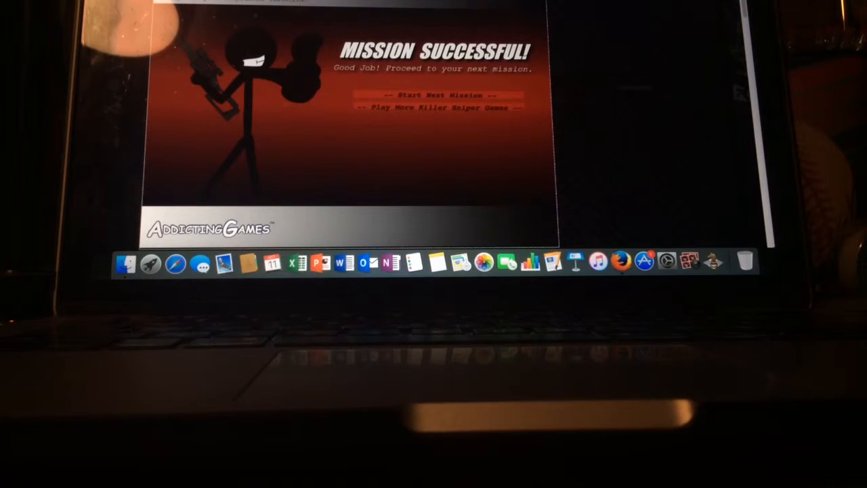
- Start the next mission and continue past Mr. J's letter to the enclosed gift photo
click(441, 95)
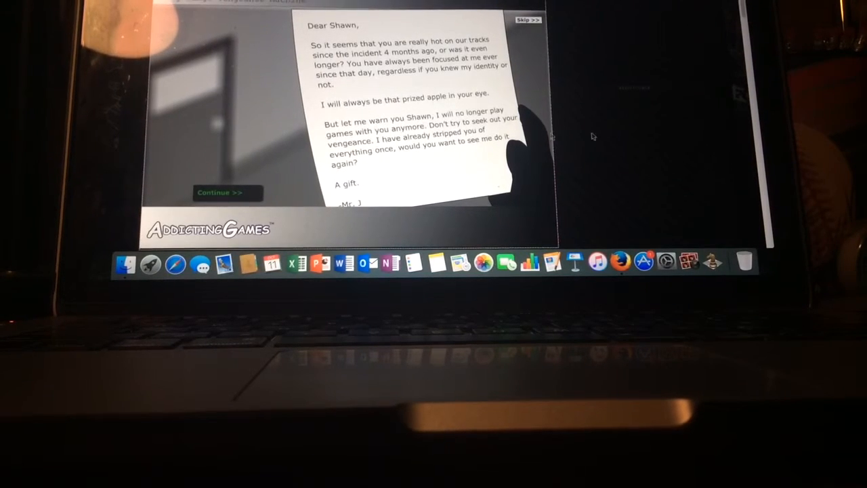
mouse_move(448, 162)
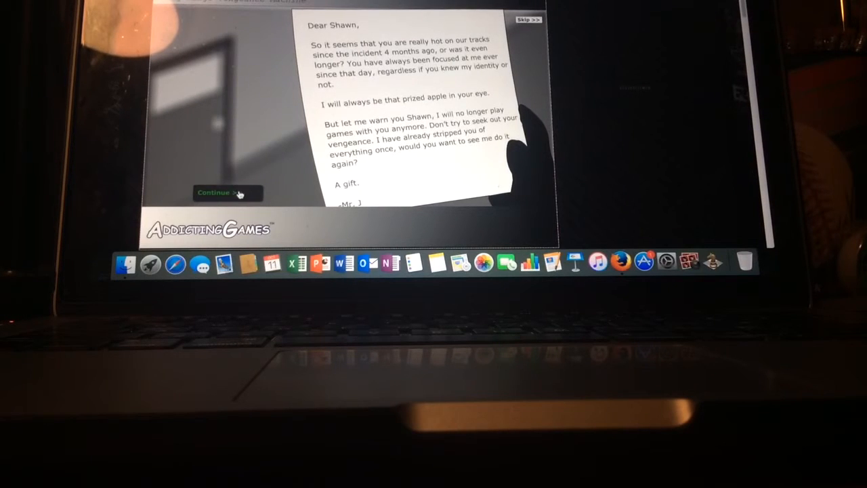
click(215, 192)
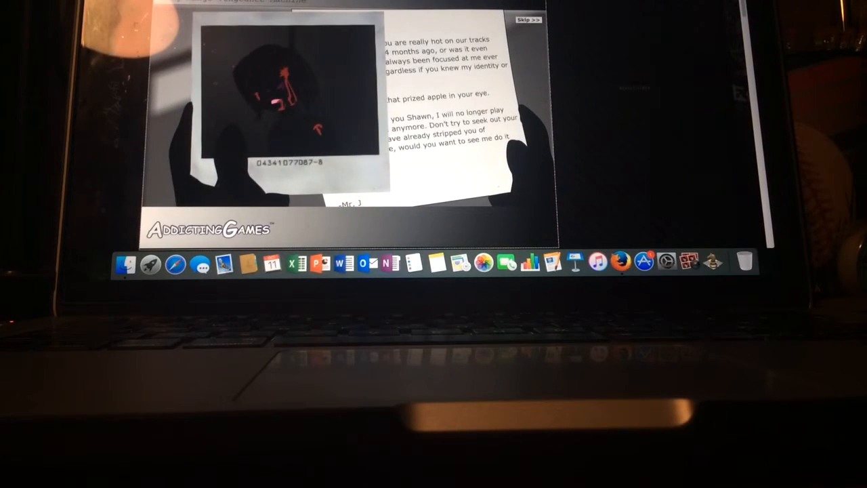